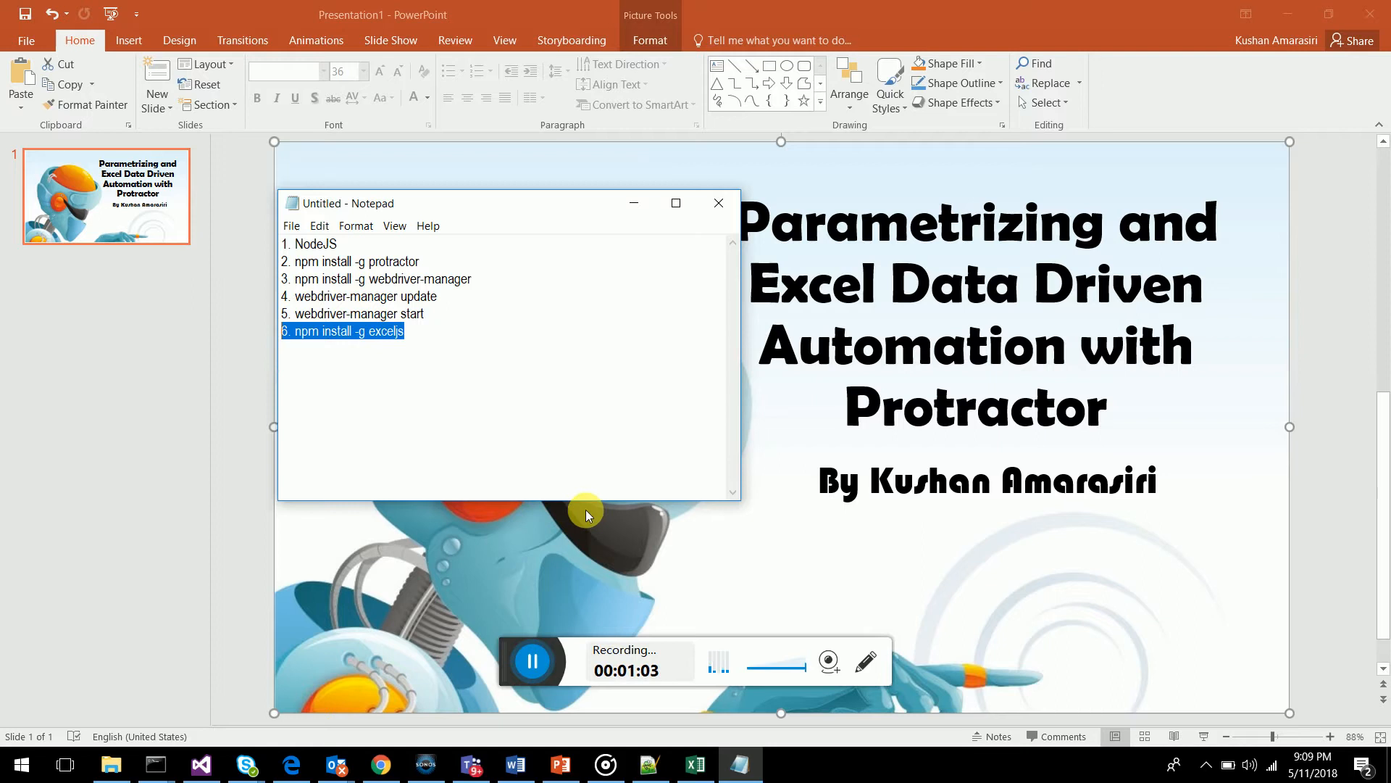
{"action": "mouse_move", "coordinate": [545, 424]}
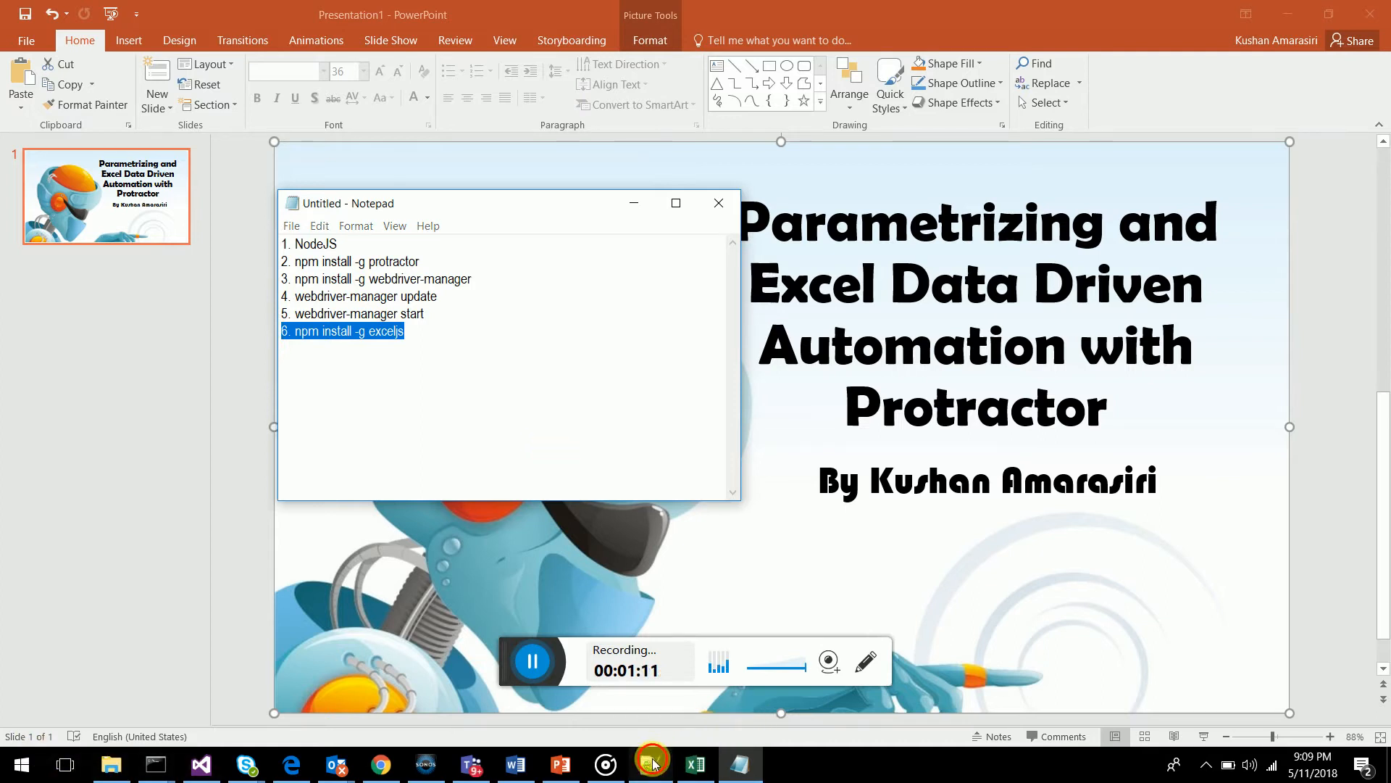
Review the excel_data.js script reading cells A2 and B2 and save it
{"action": "left_click", "coordinate": [649, 764]}
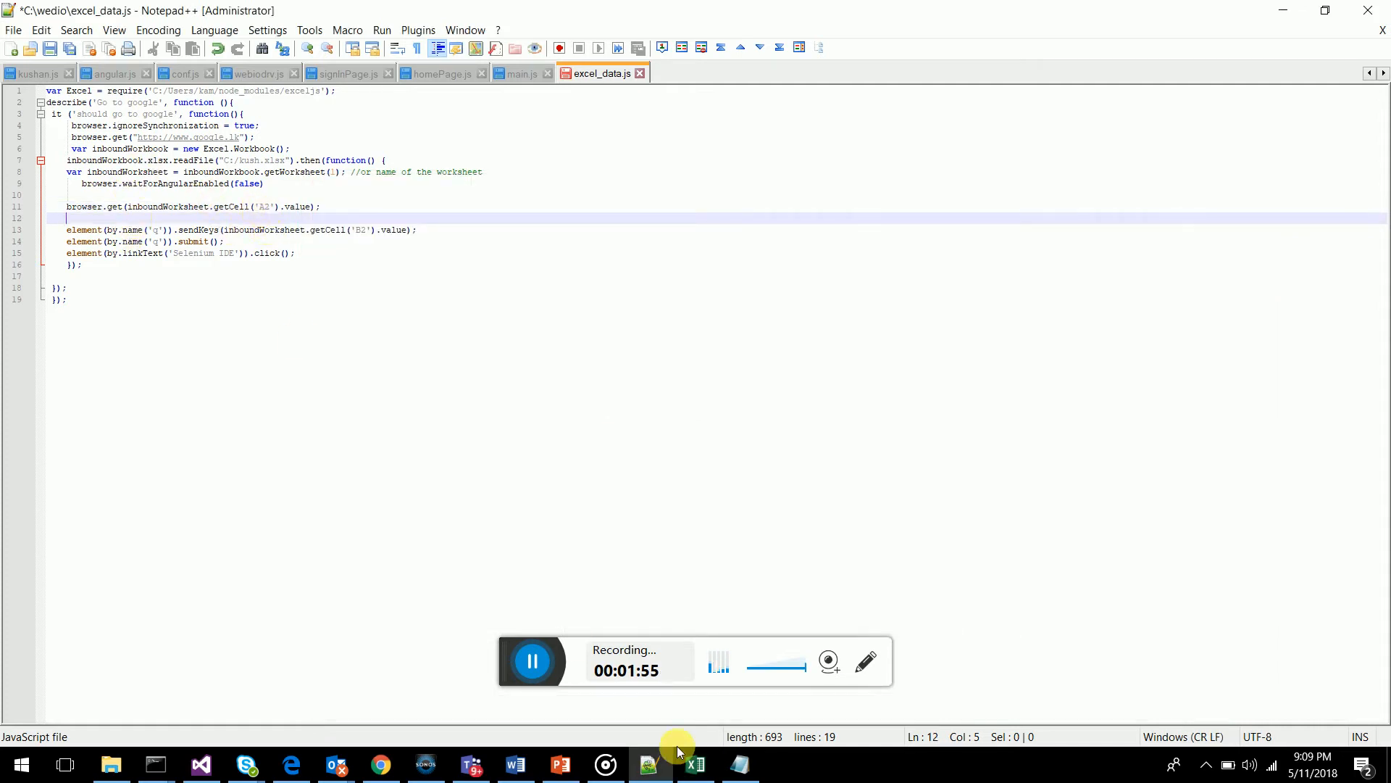
{"action": "left_click", "coordinate": [694, 764]}
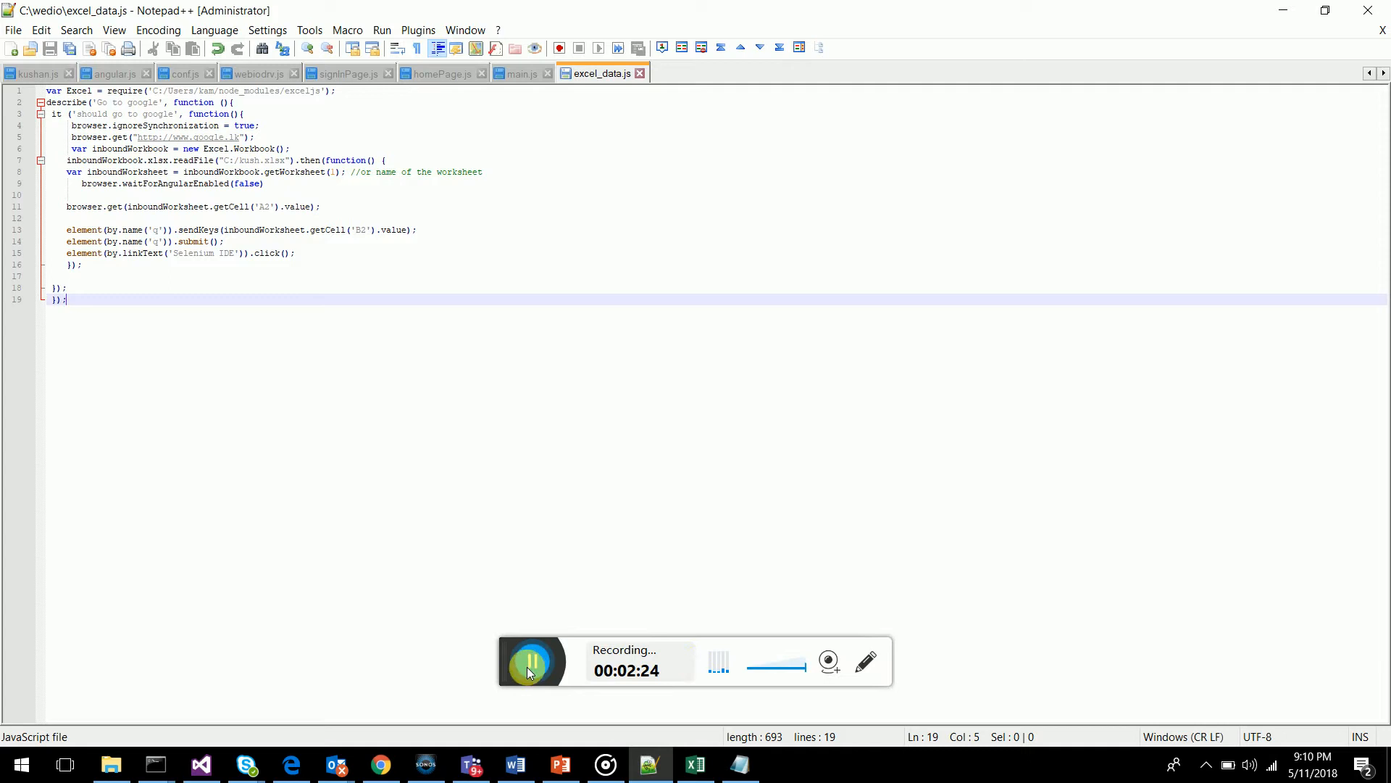
{"action": "left_click", "coordinate": [532, 661]}
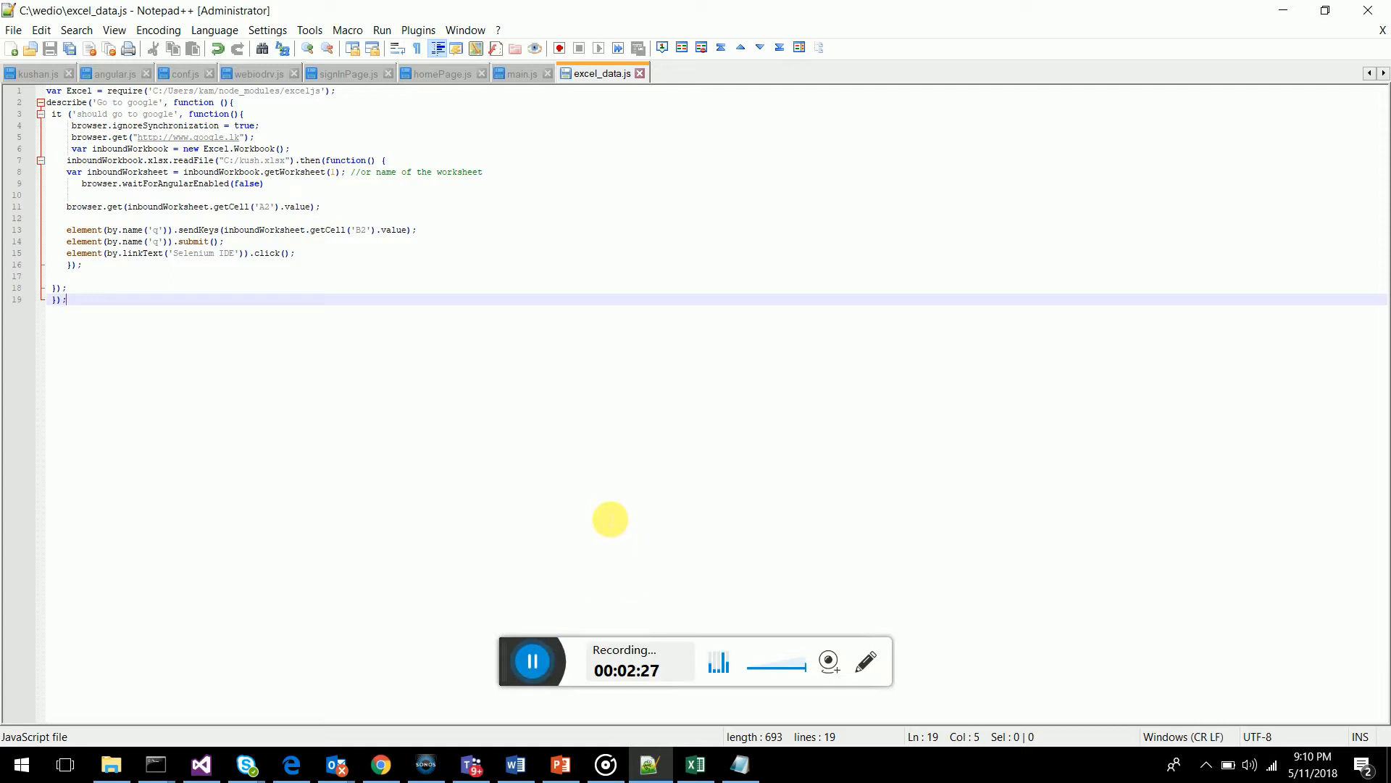
{"action": "mouse_move", "coordinate": [1123, 578]}
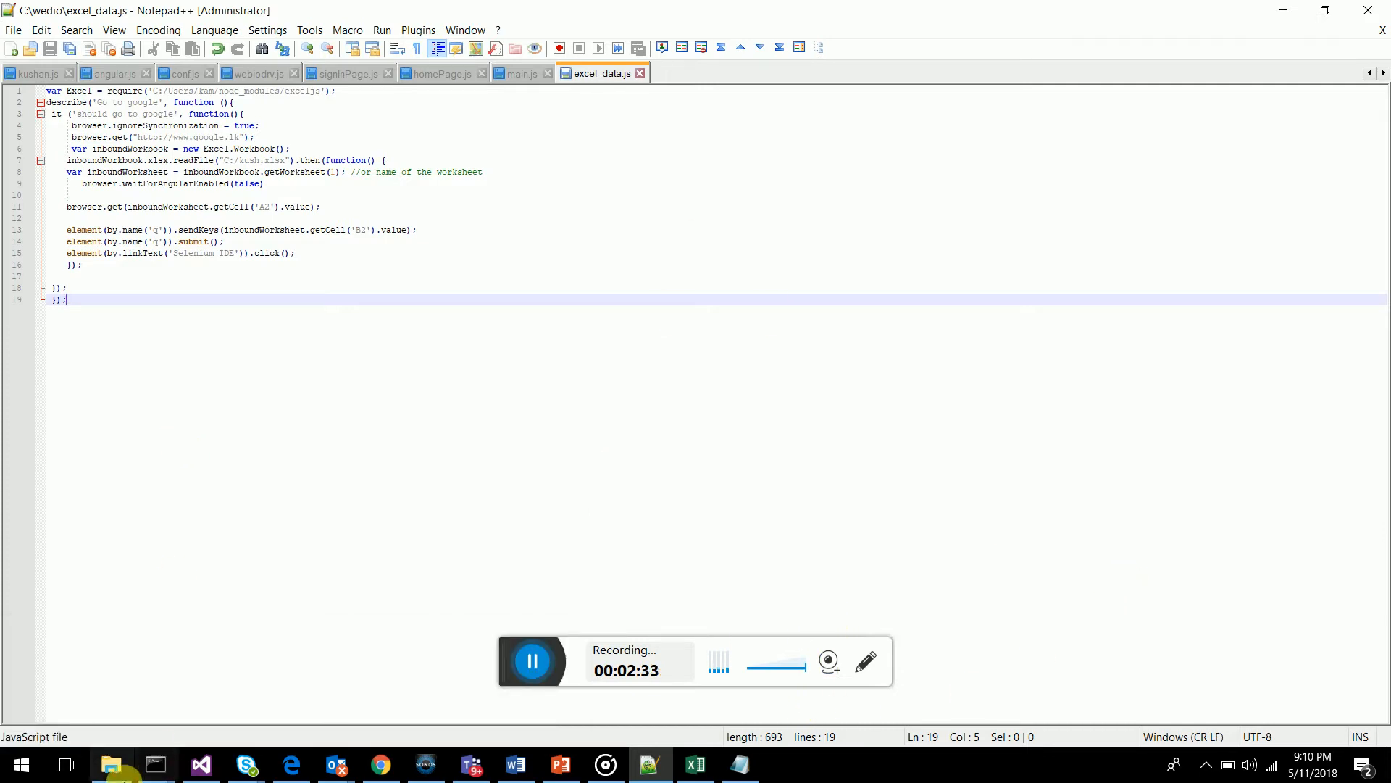
{"action": "double_click", "coordinate": [192, 101]}
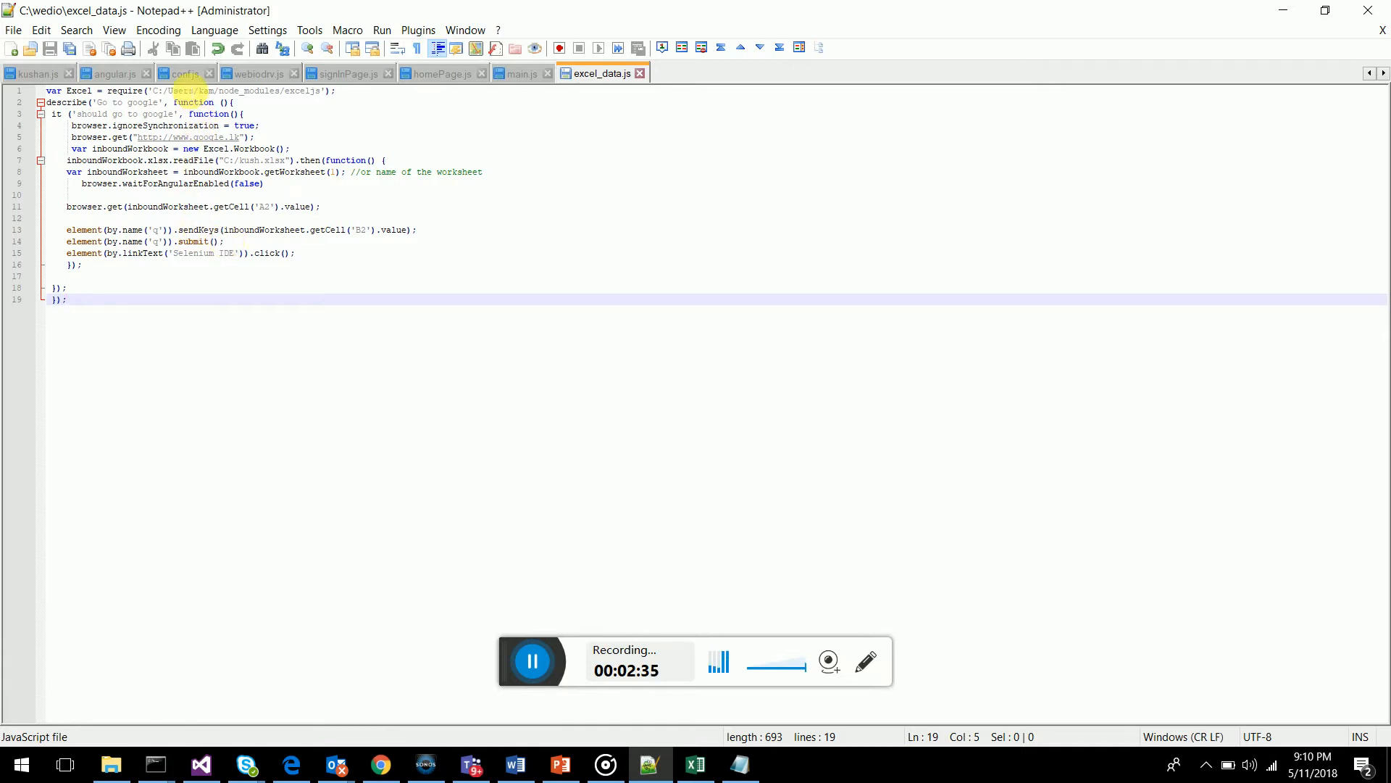
Check that the conf.js specs entry points at the excel_data.js script
{"action": "left_click", "coordinate": [185, 73]}
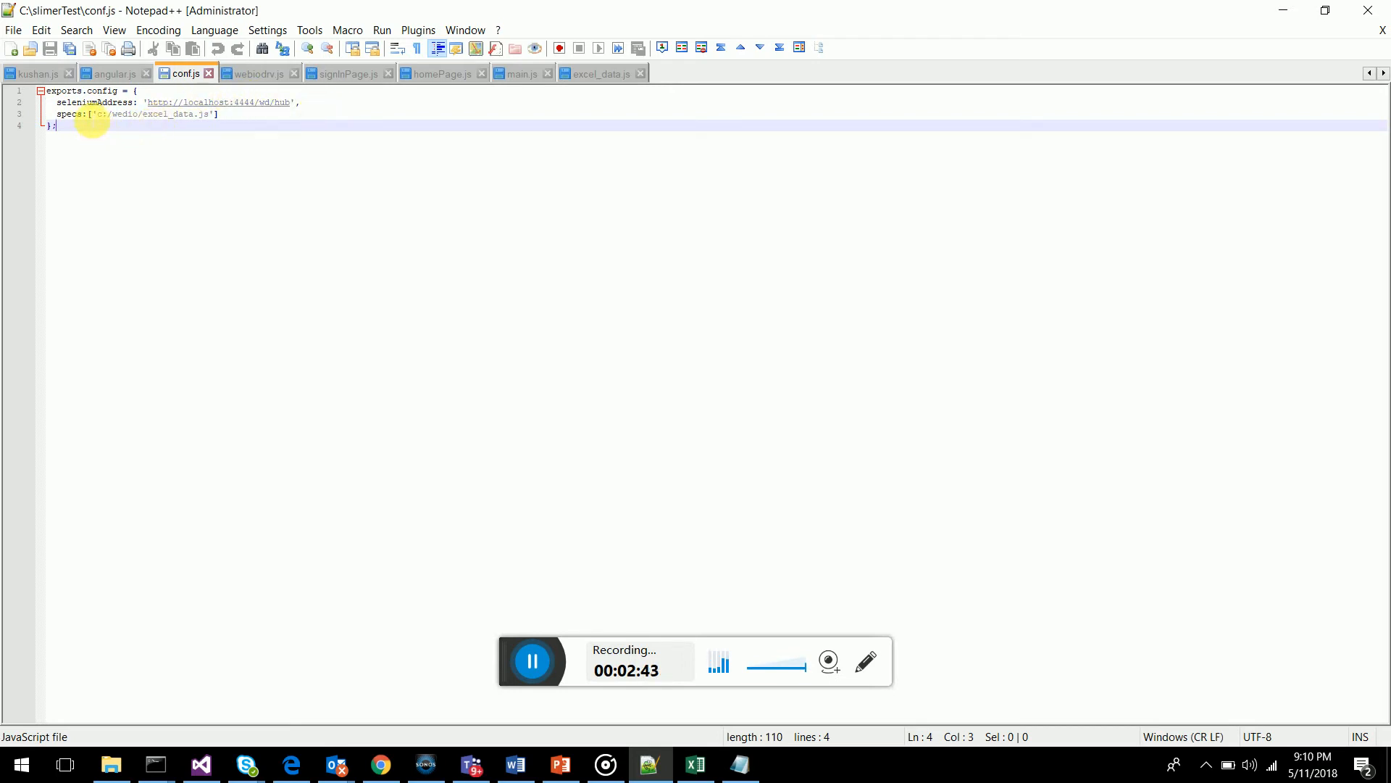
{"action": "left_click_drag", "start_coordinate": [90, 113], "coordinate": [137, 113]}
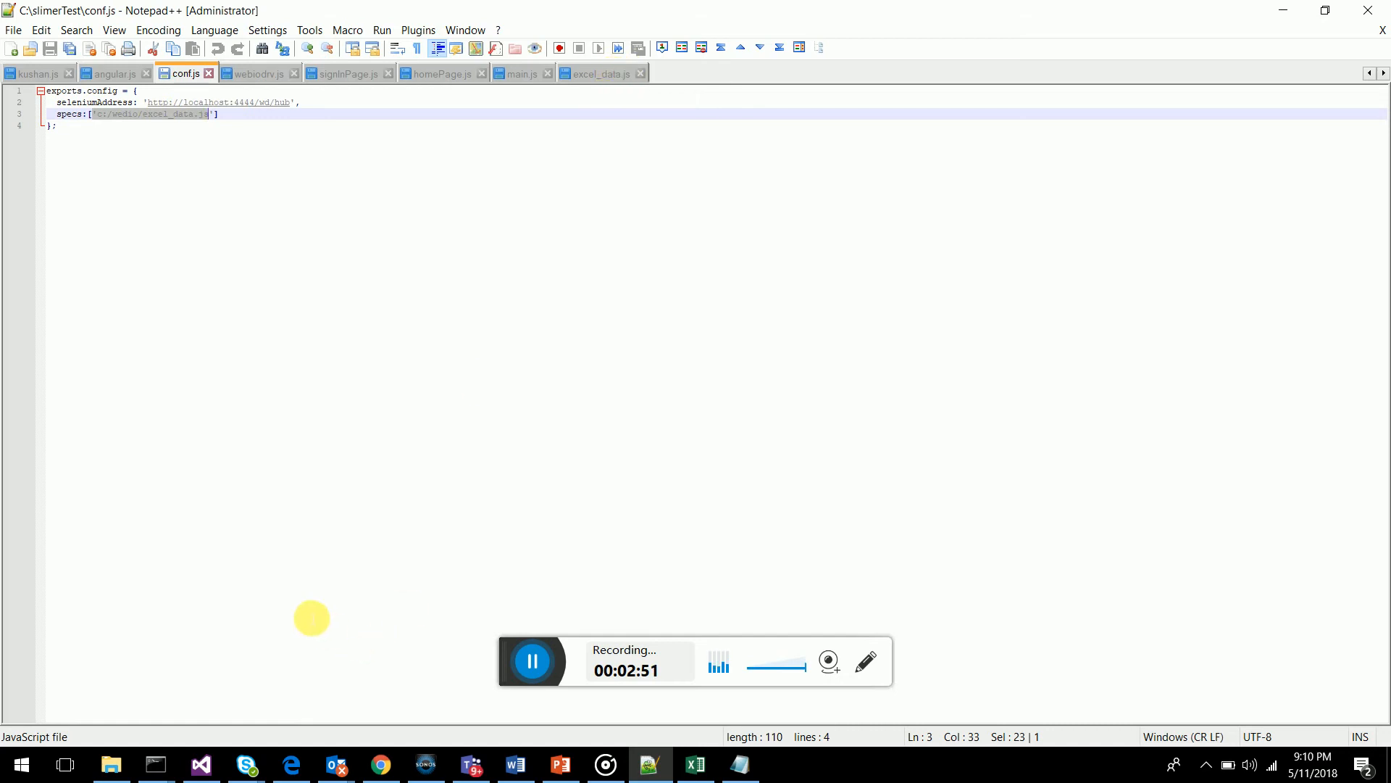
{"action": "mouse_move", "coordinate": [155, 764]}
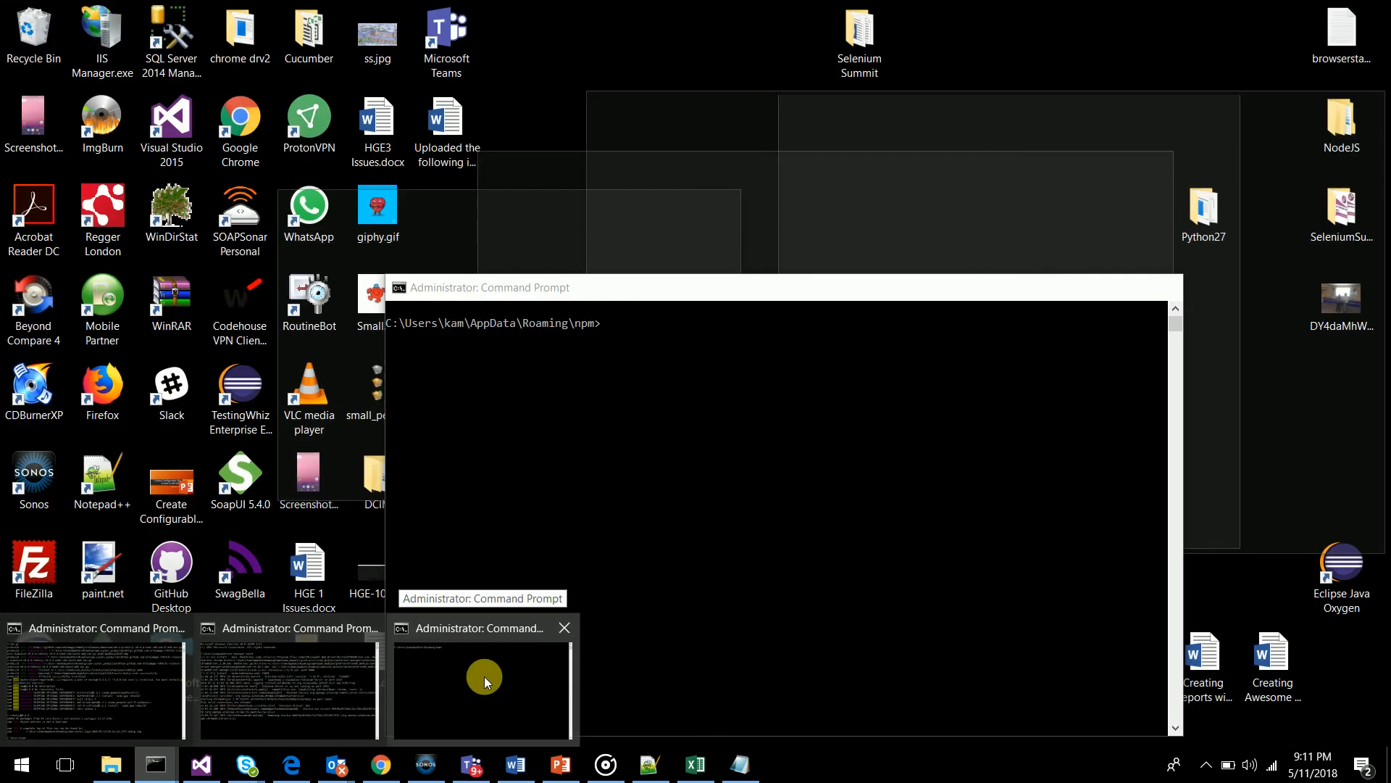
In Command Prompt, change directory into AppData\Roaming\npm
{"action": "left_click", "coordinate": [481, 683]}
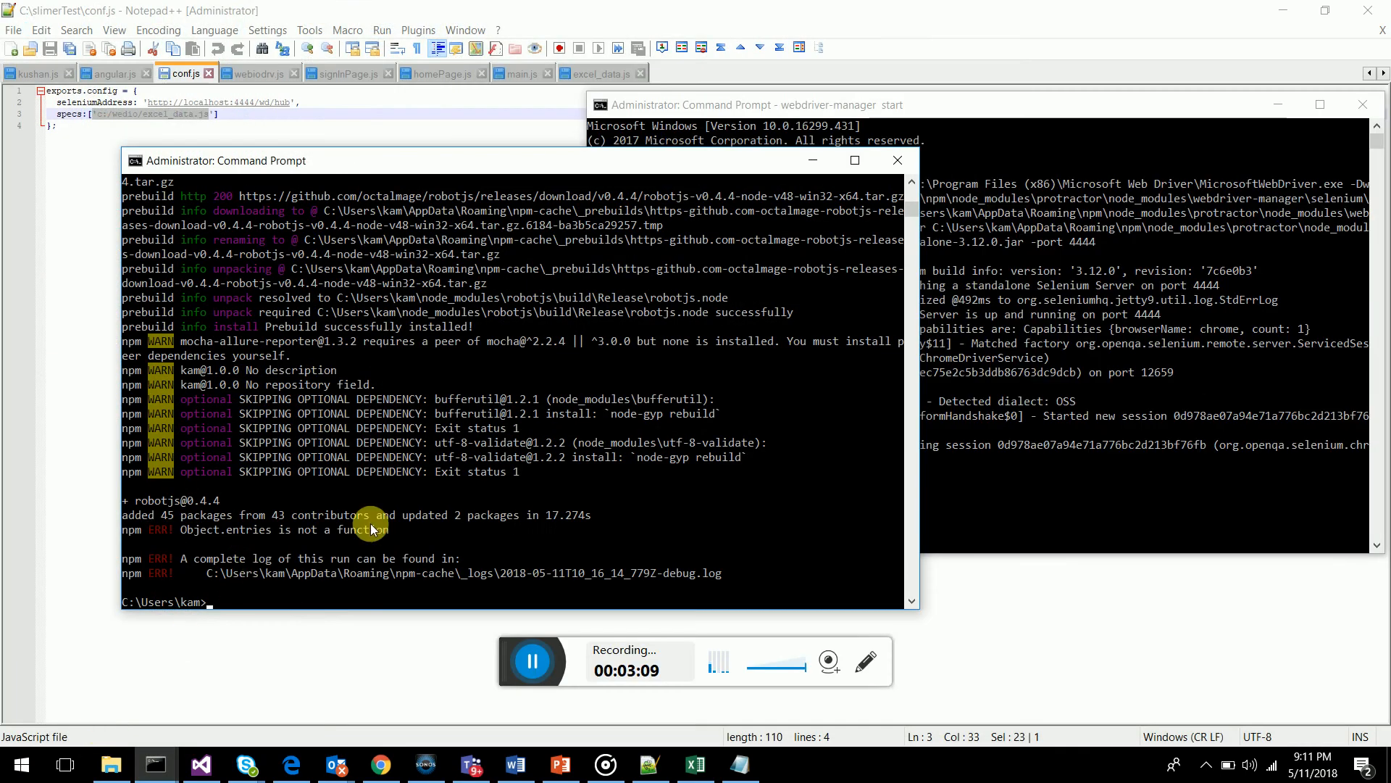
{"action": "mouse_move", "coordinate": [460, 484]}
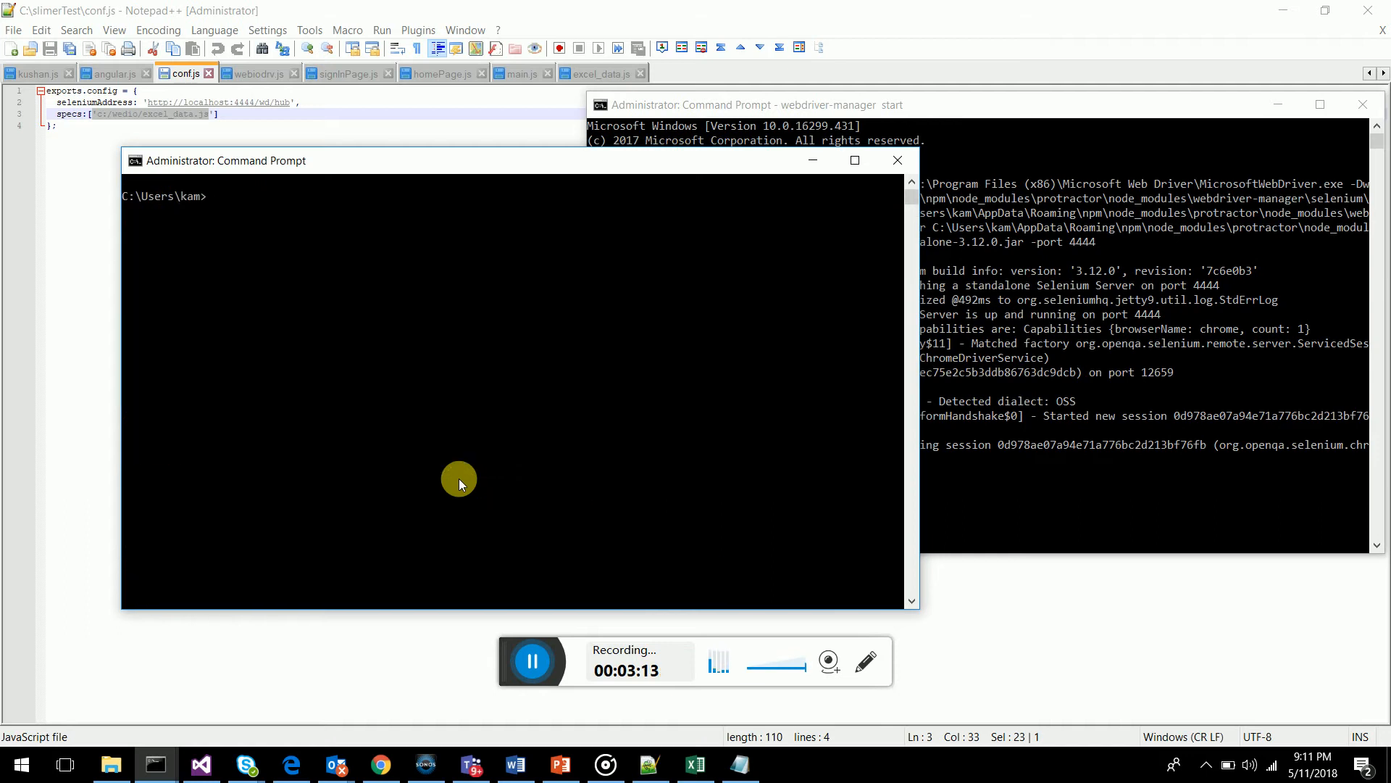
{"action": "type", "text": "npm install robotjs@0.4."}
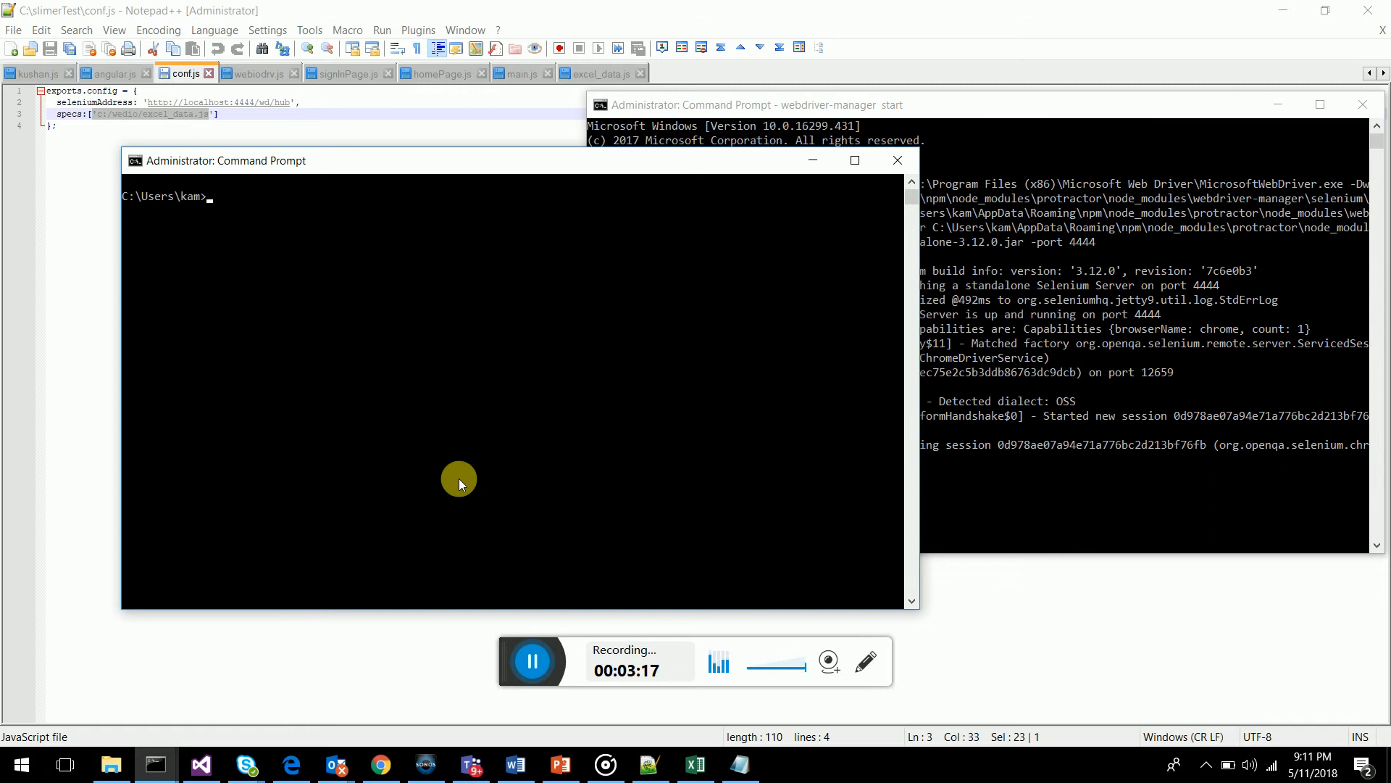
{"action": "type", "text": "cd"}
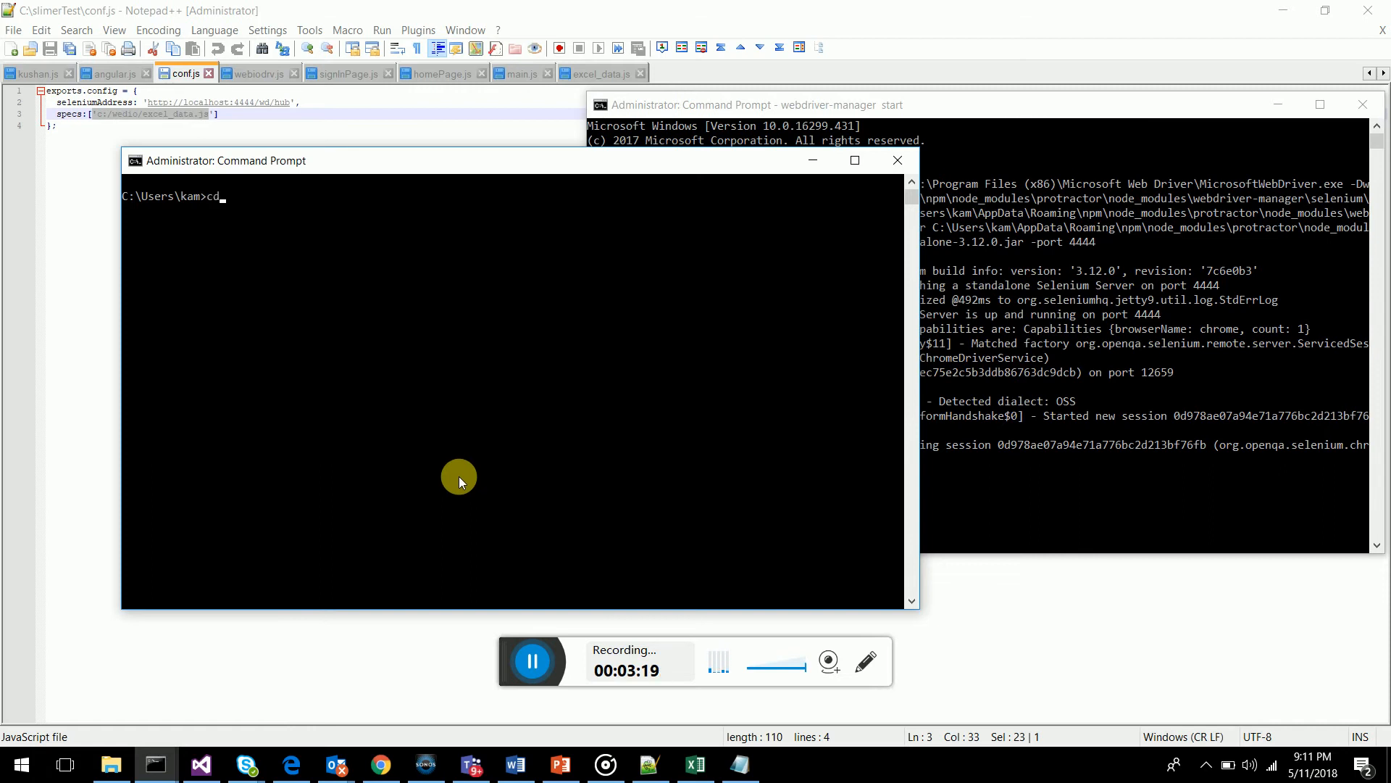
{"action": "key", "text": "backspace"}
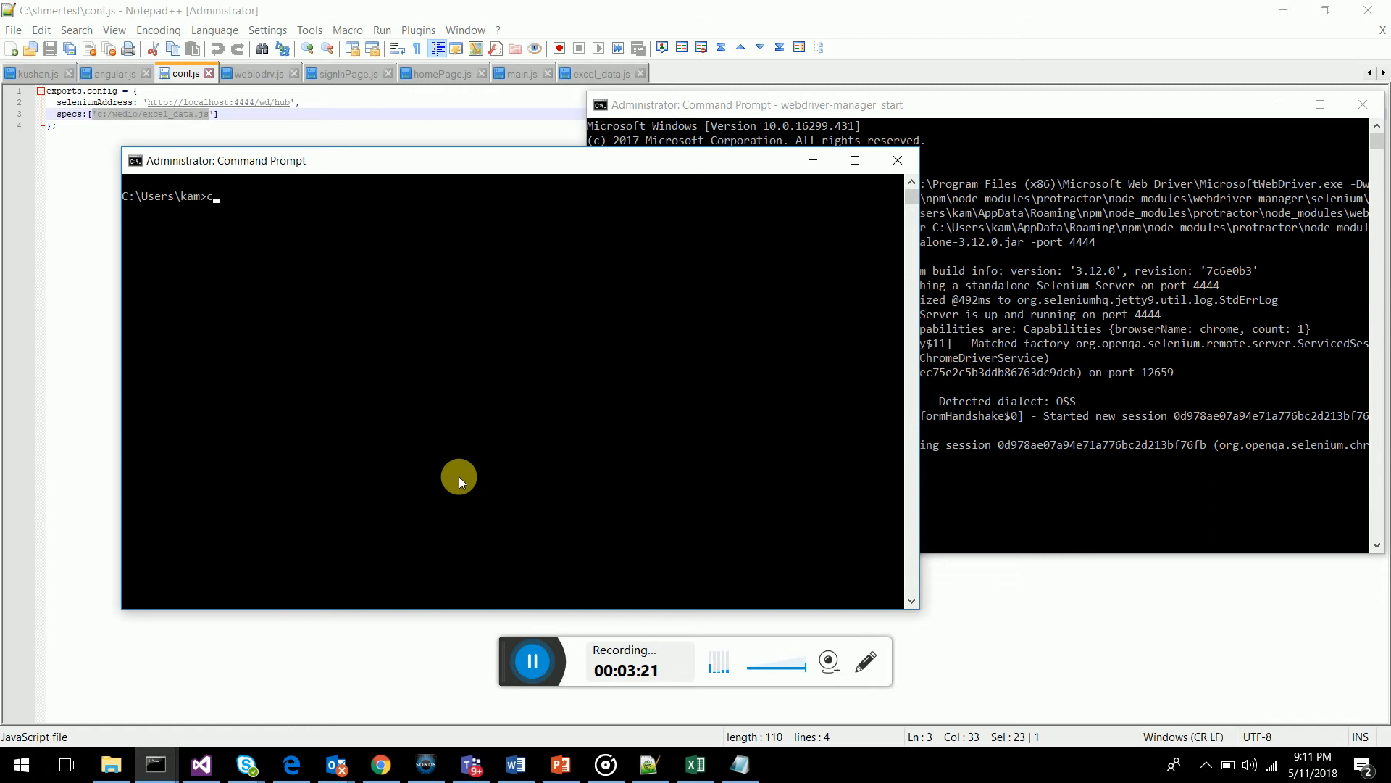
{"action": "type", "text": "d"}
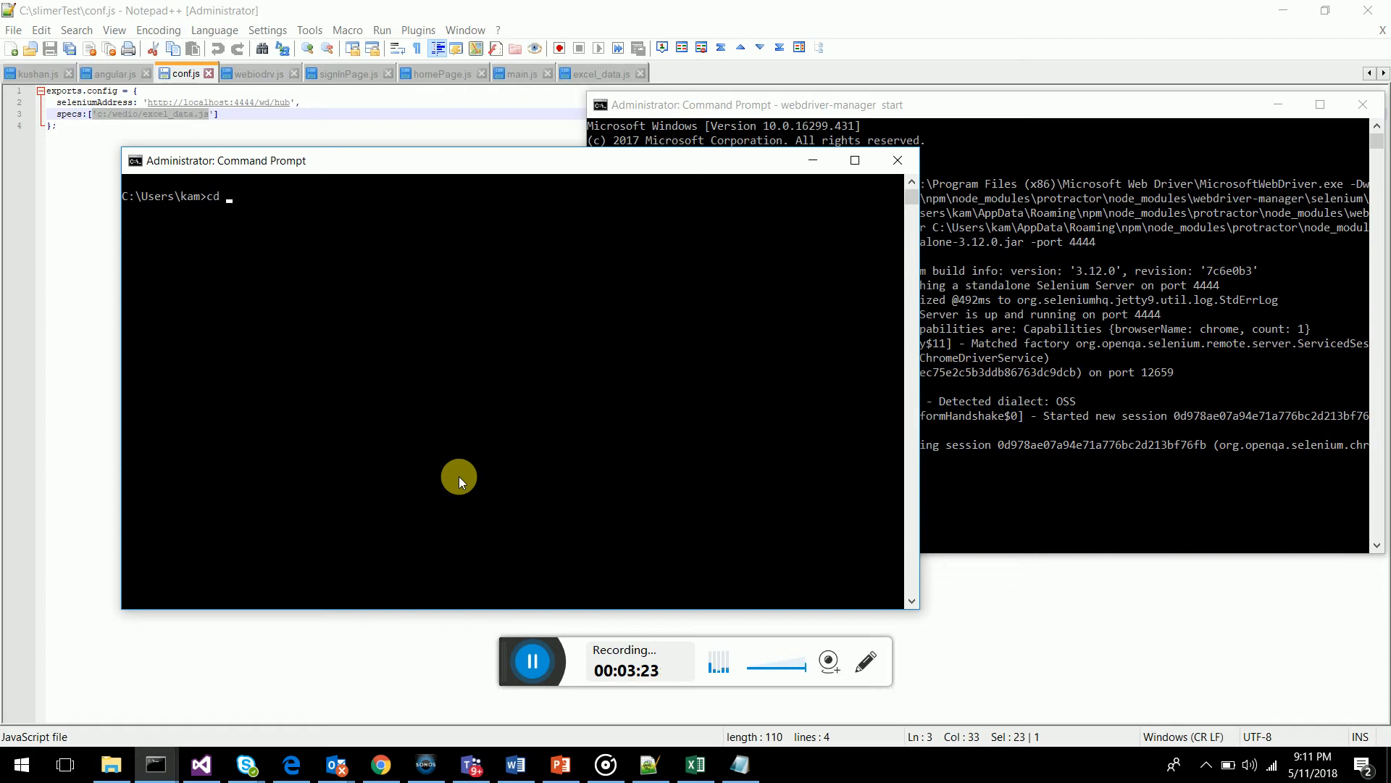
{"action": "type", "text": "AppData"}
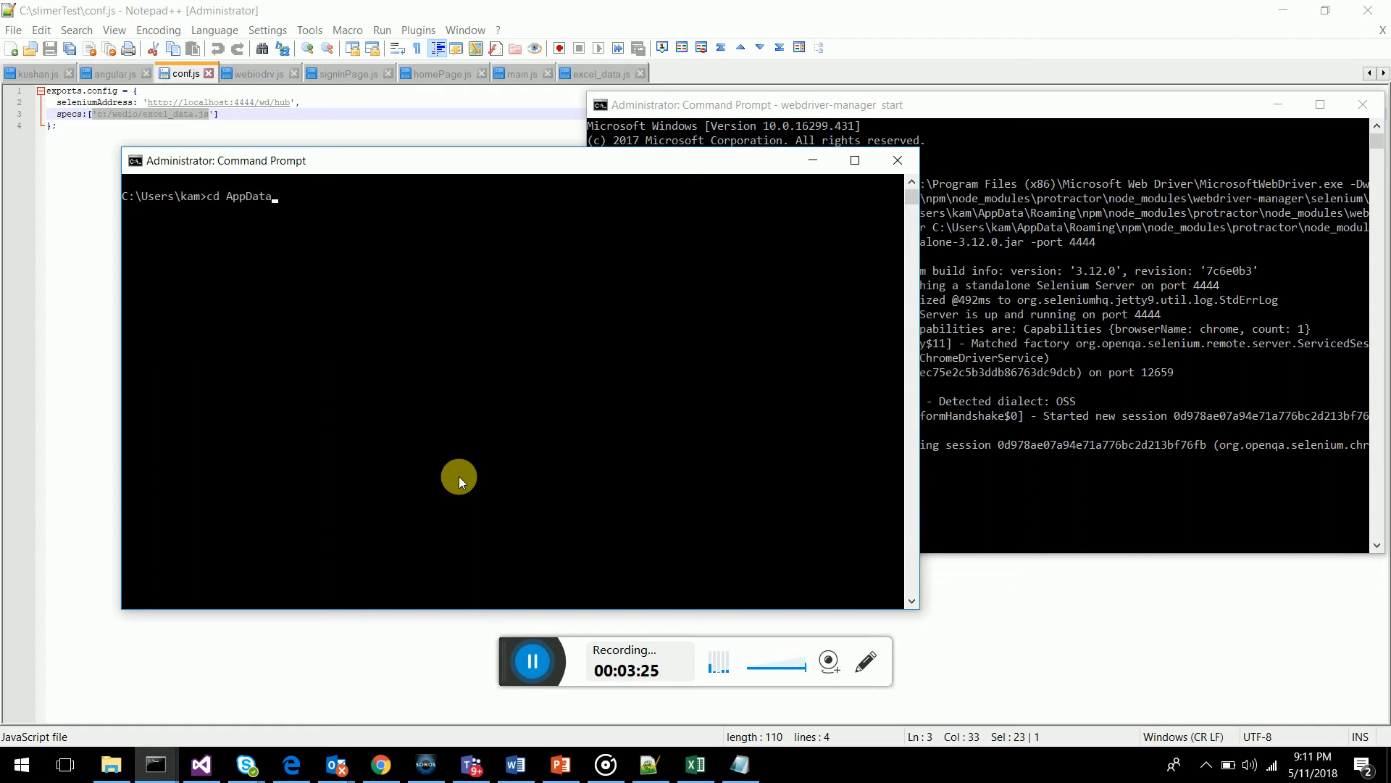
{"action": "type", "text": "ro"}
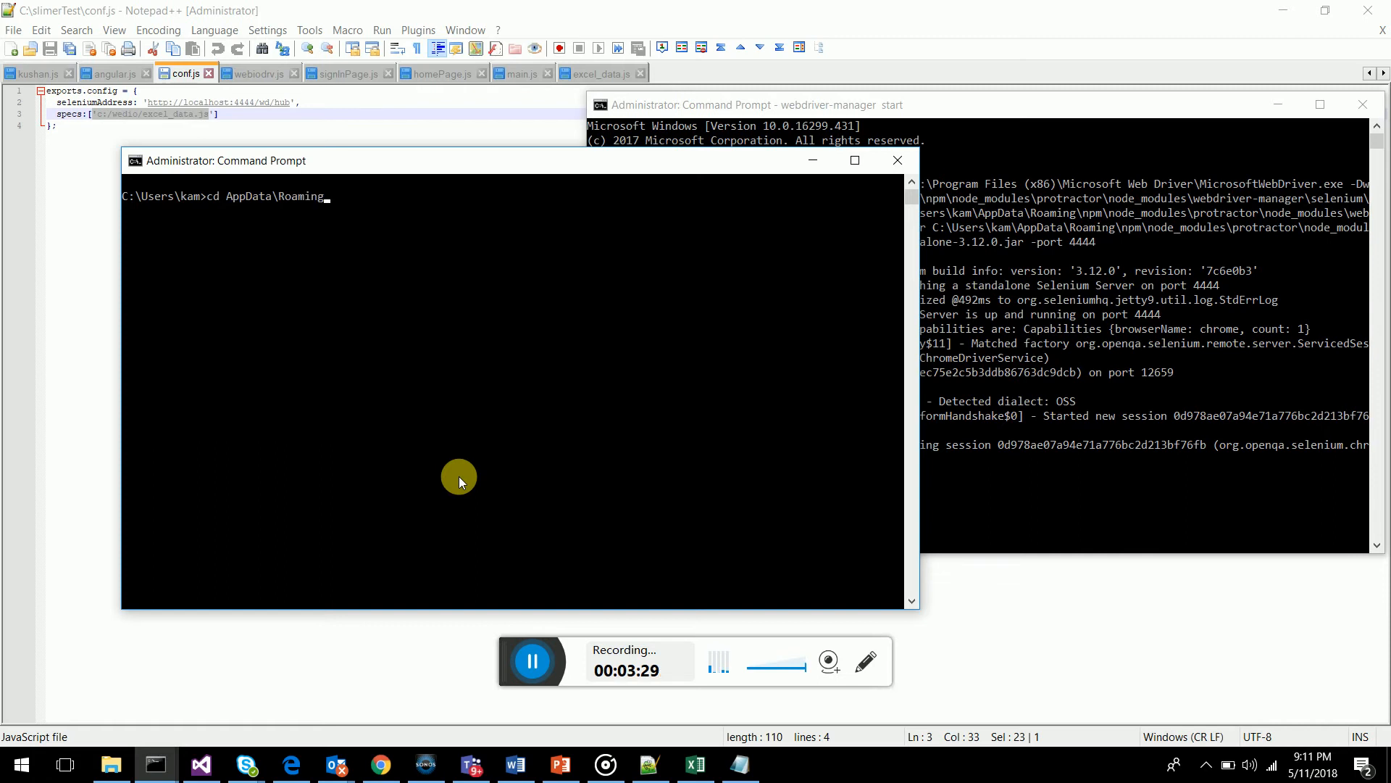
{"action": "type", "text": "nom"}
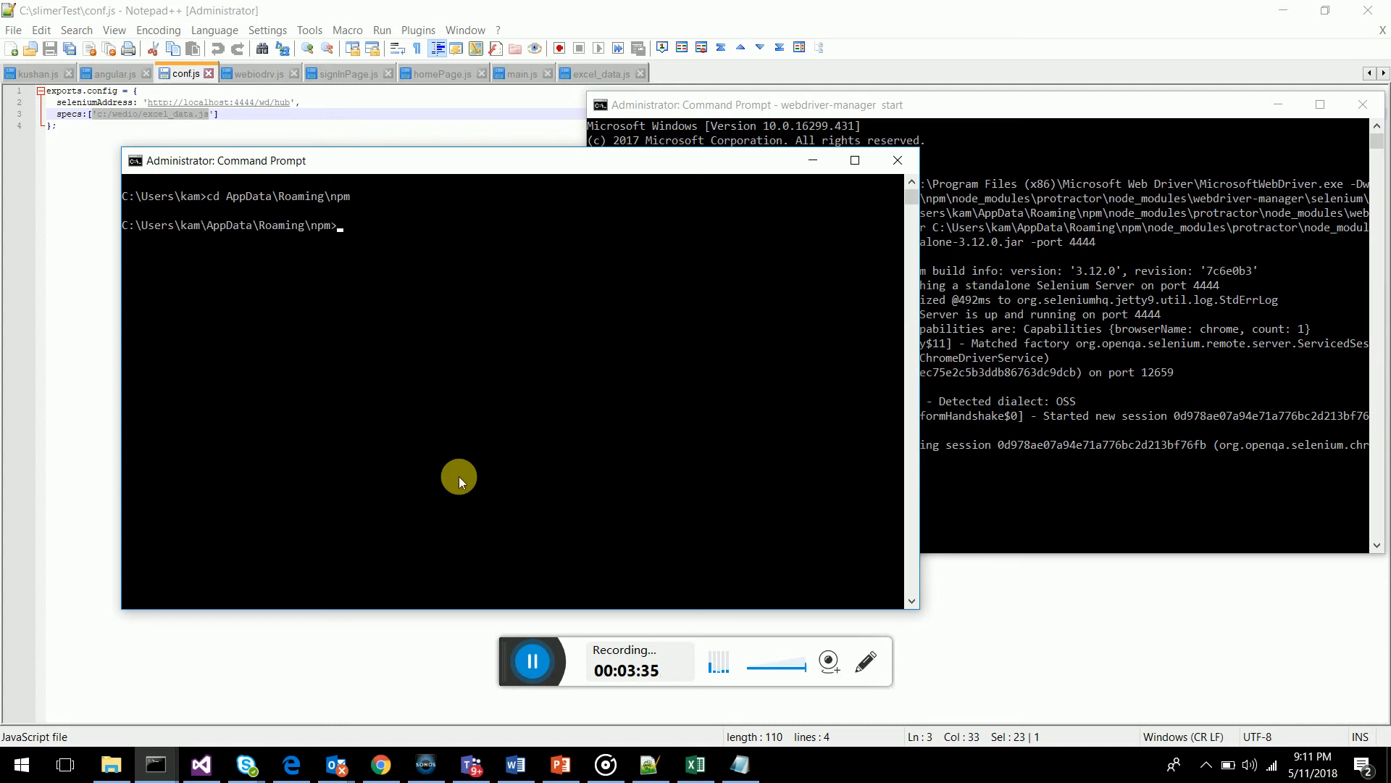
Enter the command protractor c:\slimerTest\conf.js ready to run
{"action": "type", "text": "pro"}
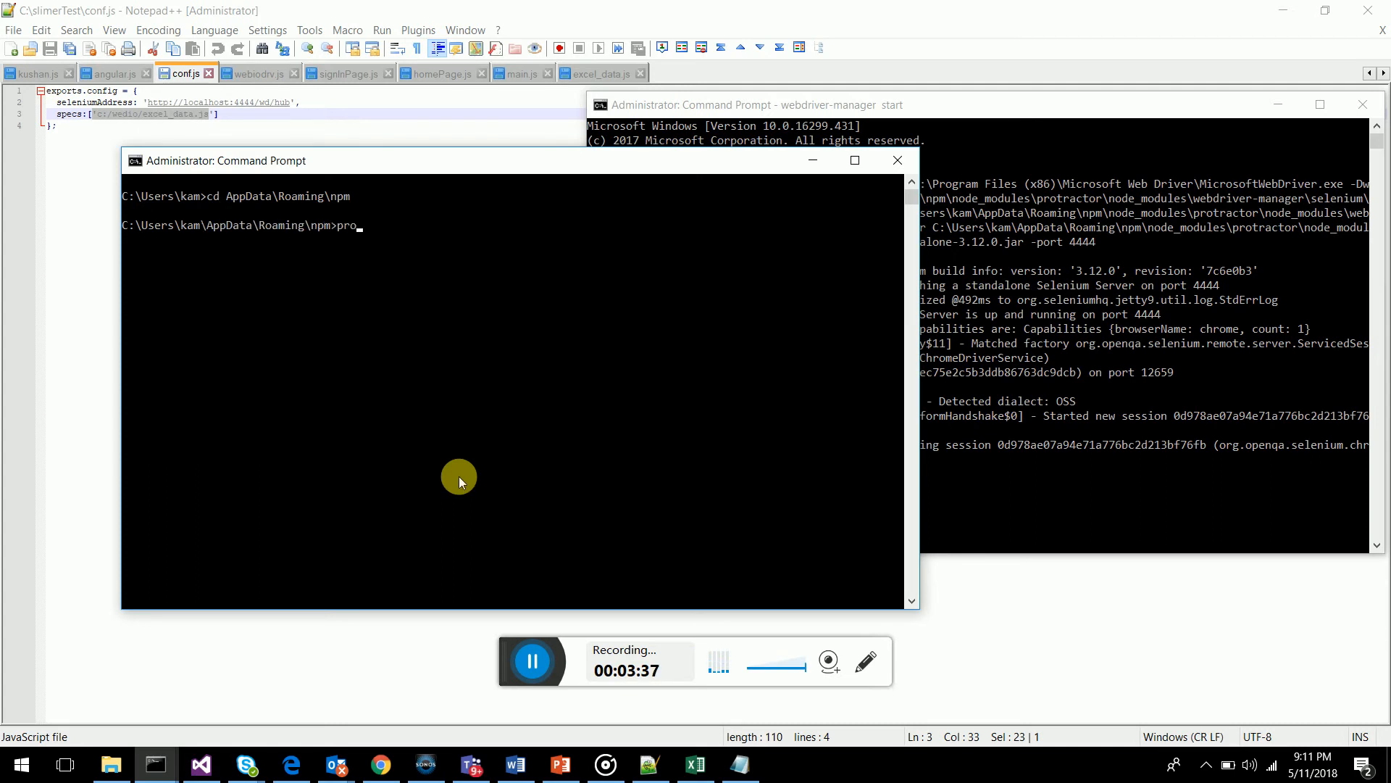
{"action": "type", "text": "tractor"}
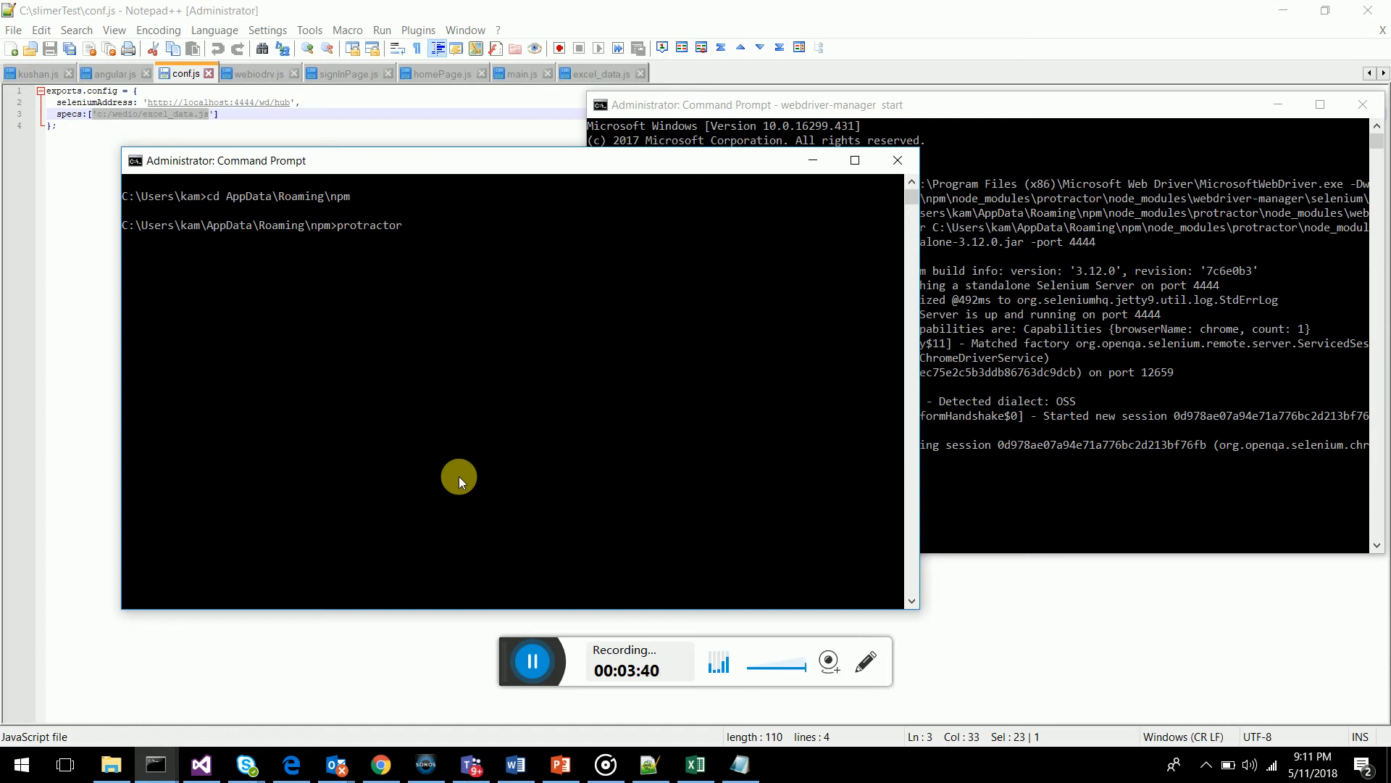
{"action": "type", "text": "c"}
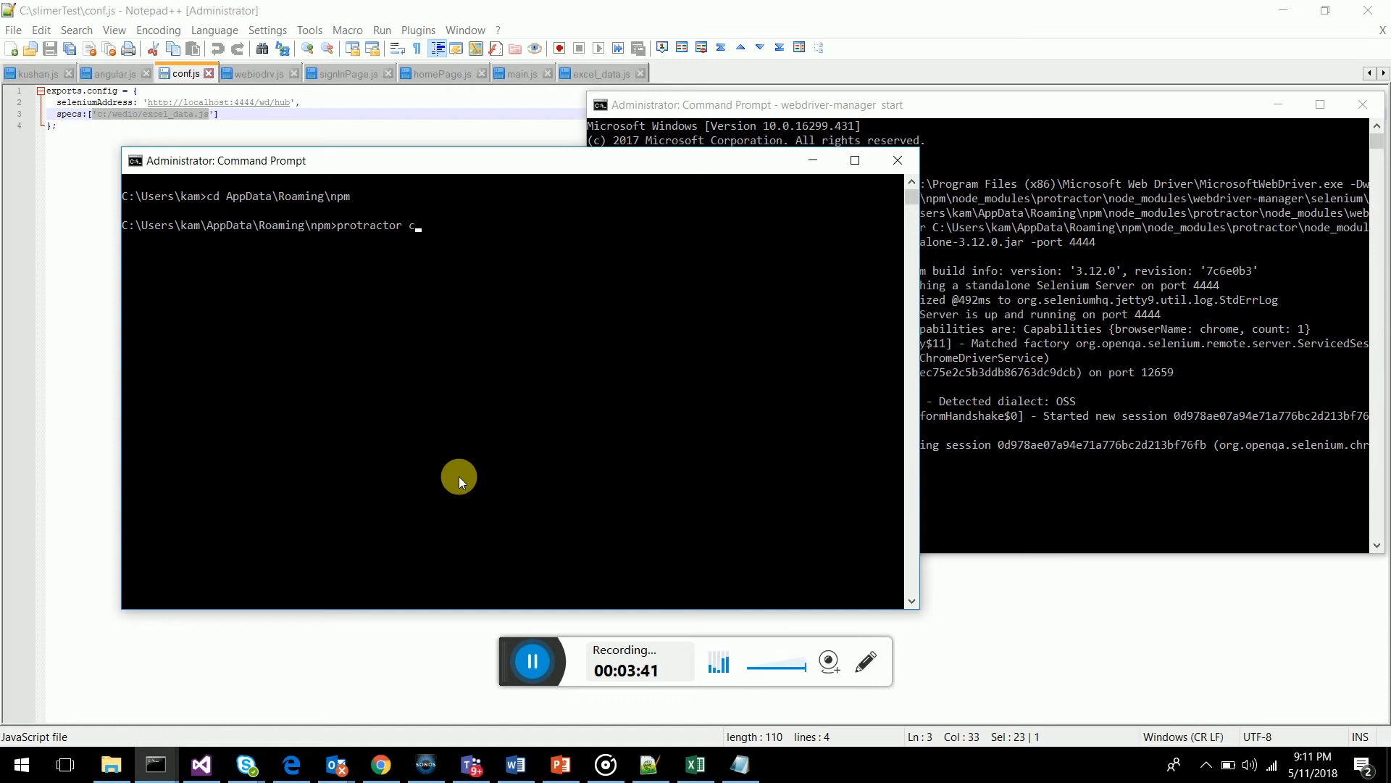
{"action": "type", "text": ":\\"}
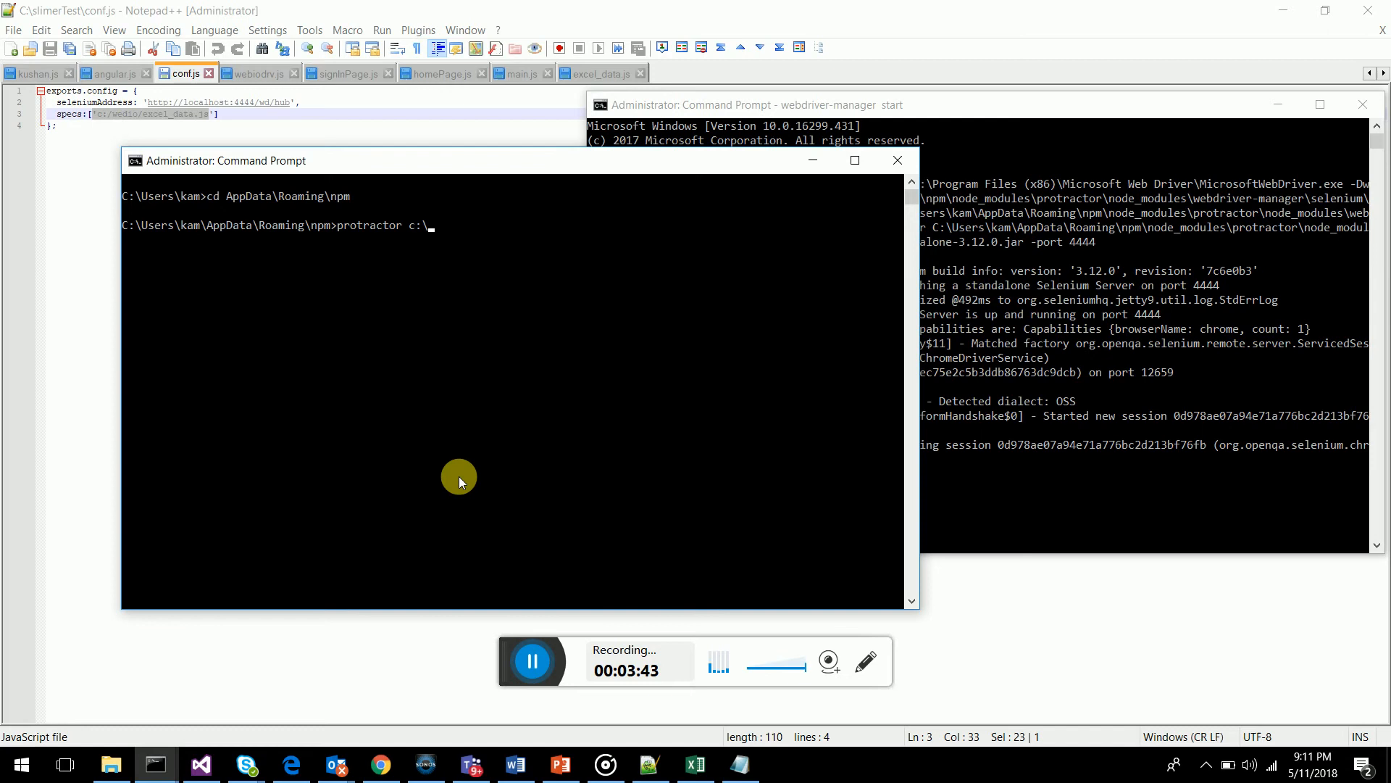
{"action": "type", "text": "slimerTest"}
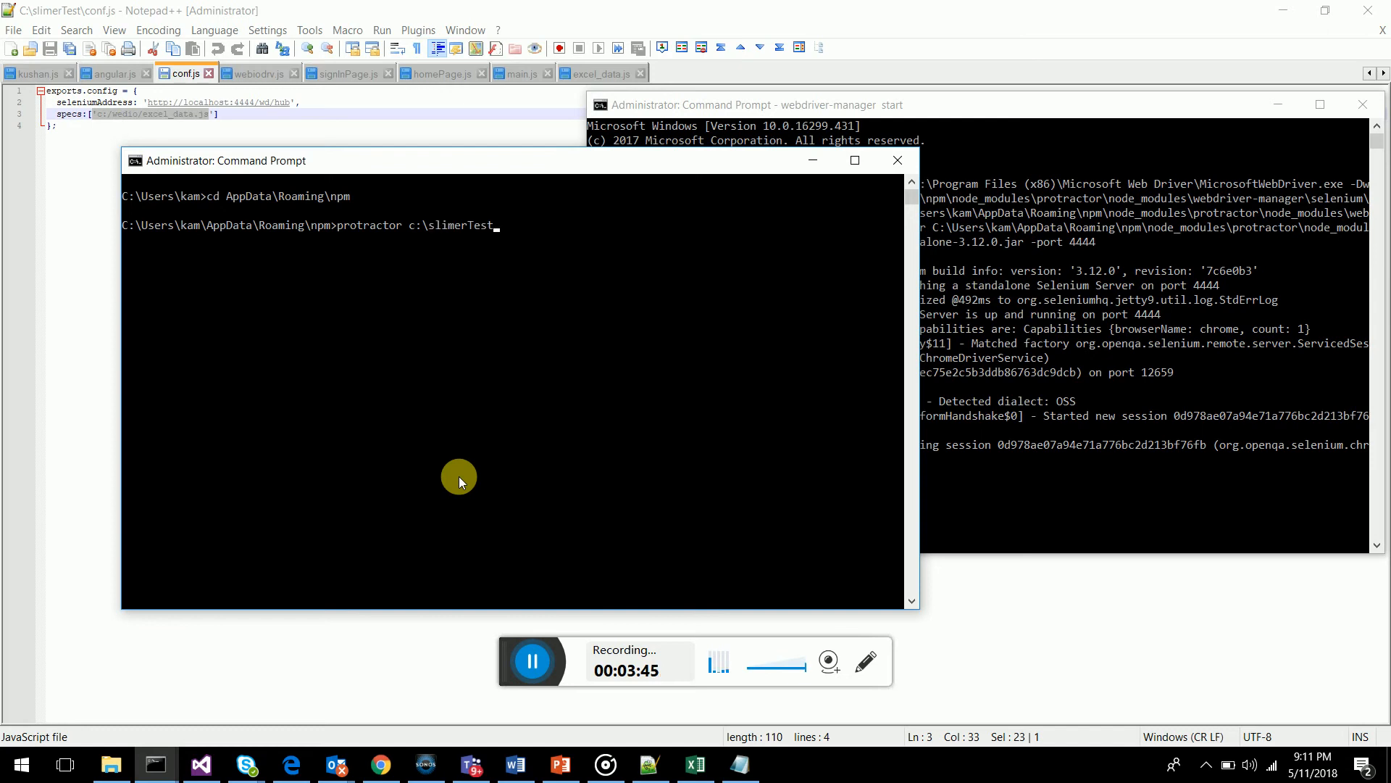
{"action": "type", "text": "\\"}
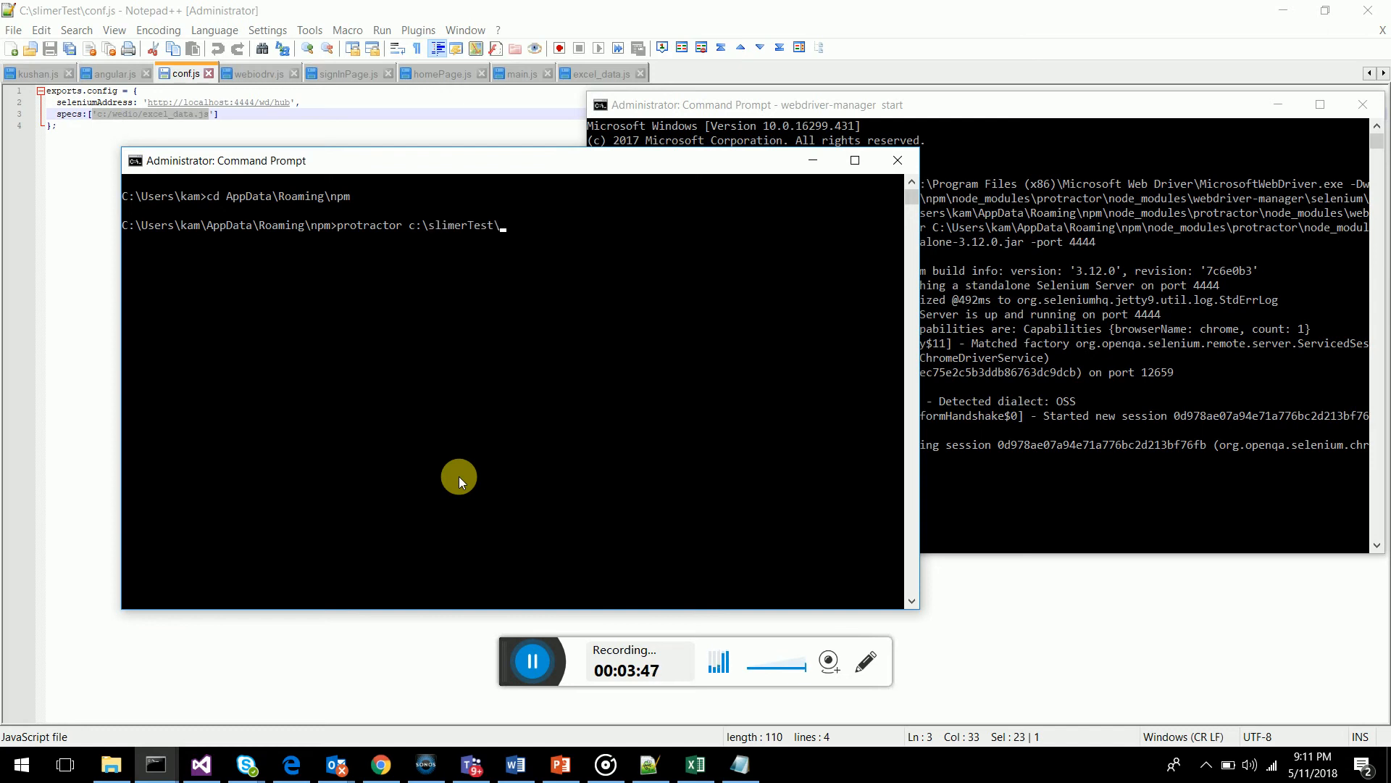
{"action": "type", "text": "conf.js"}
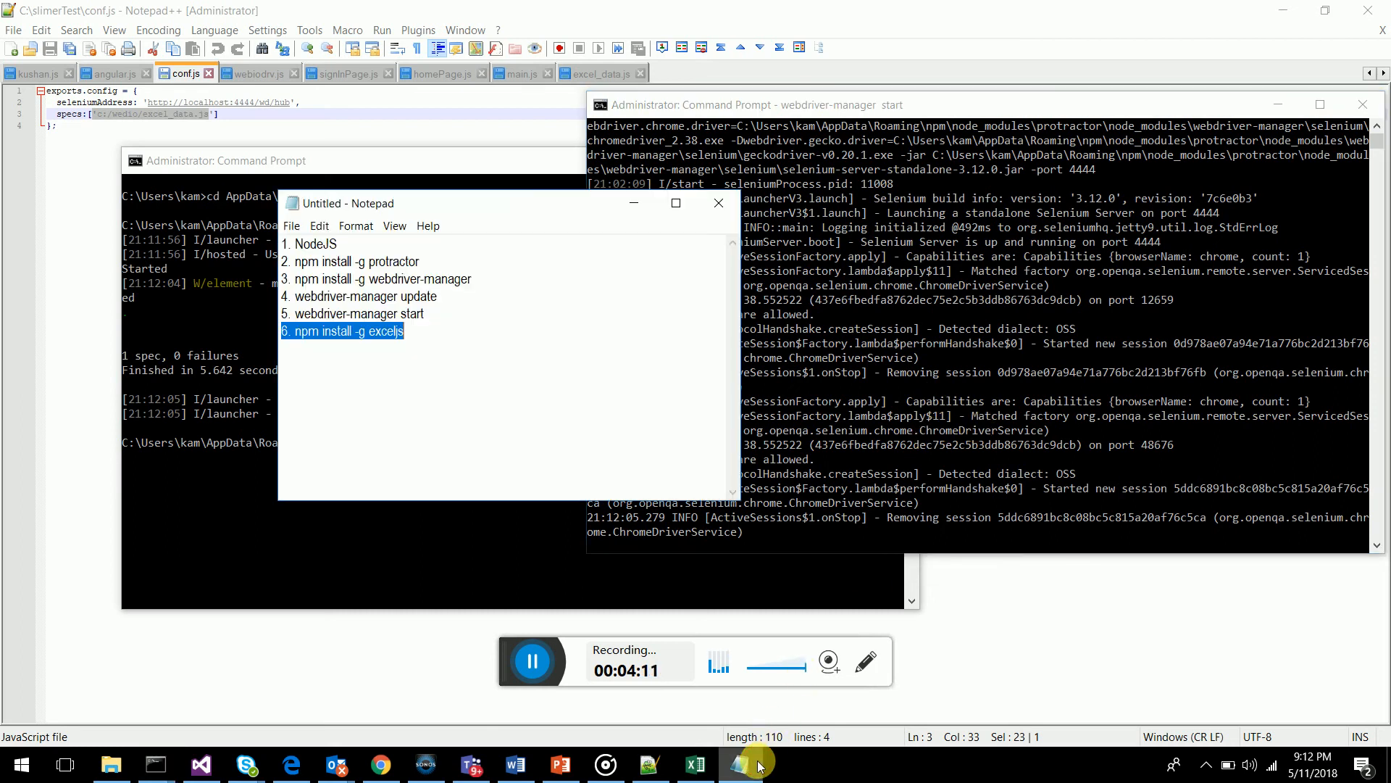
After the run passes with 1 spec, 0 failures, show the kush.xlsx sheet with the URL and 'Selenium'
{"action": "left_click", "coordinate": [694, 764]}
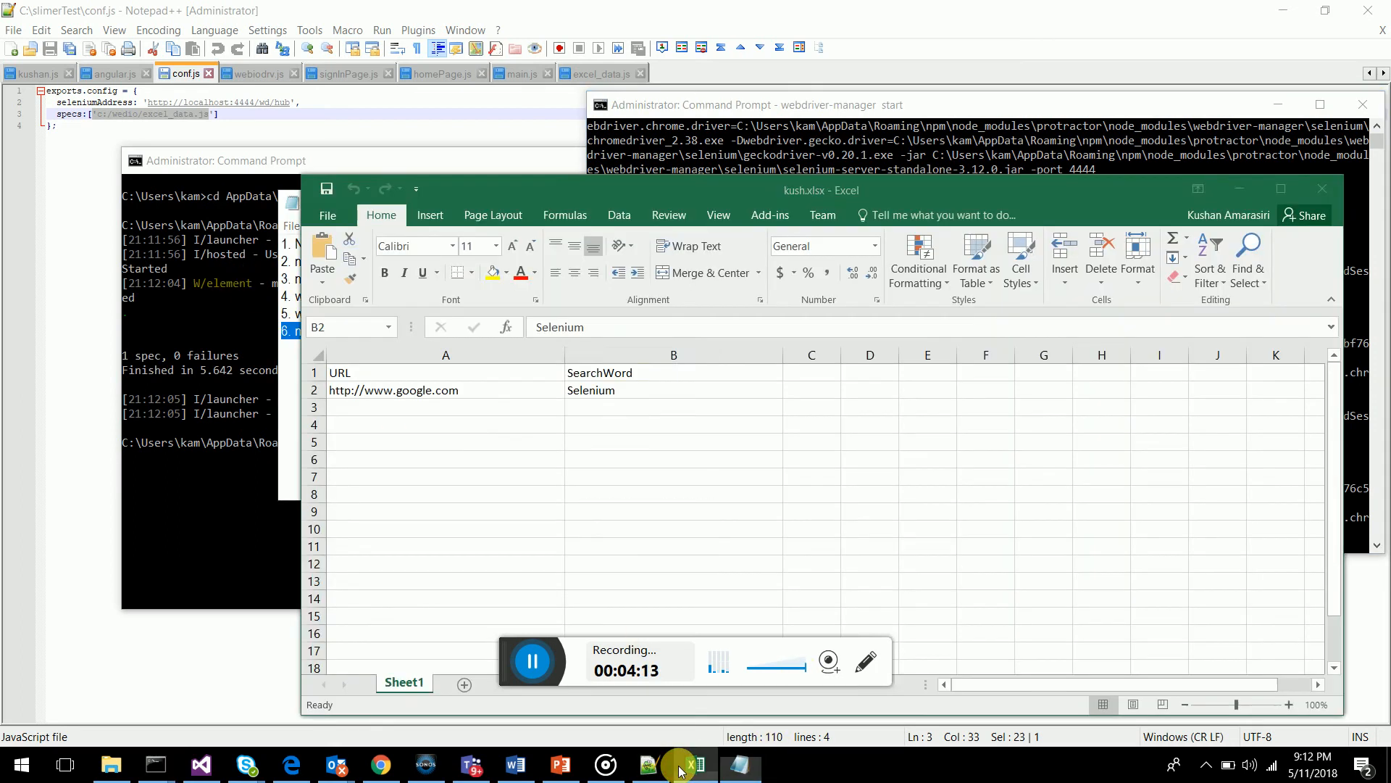